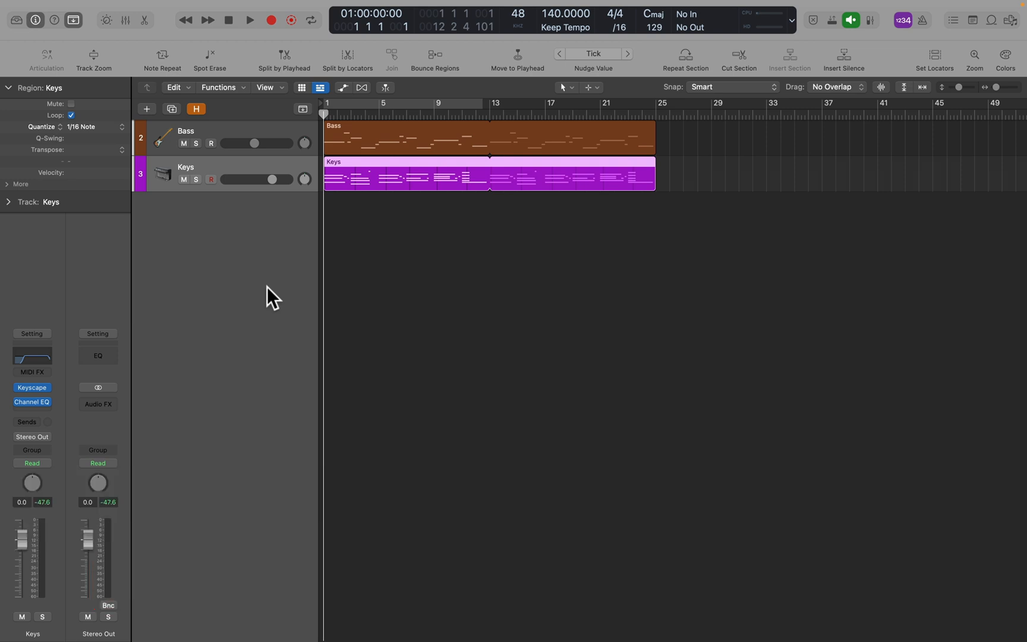
mouse_move(149, 115)
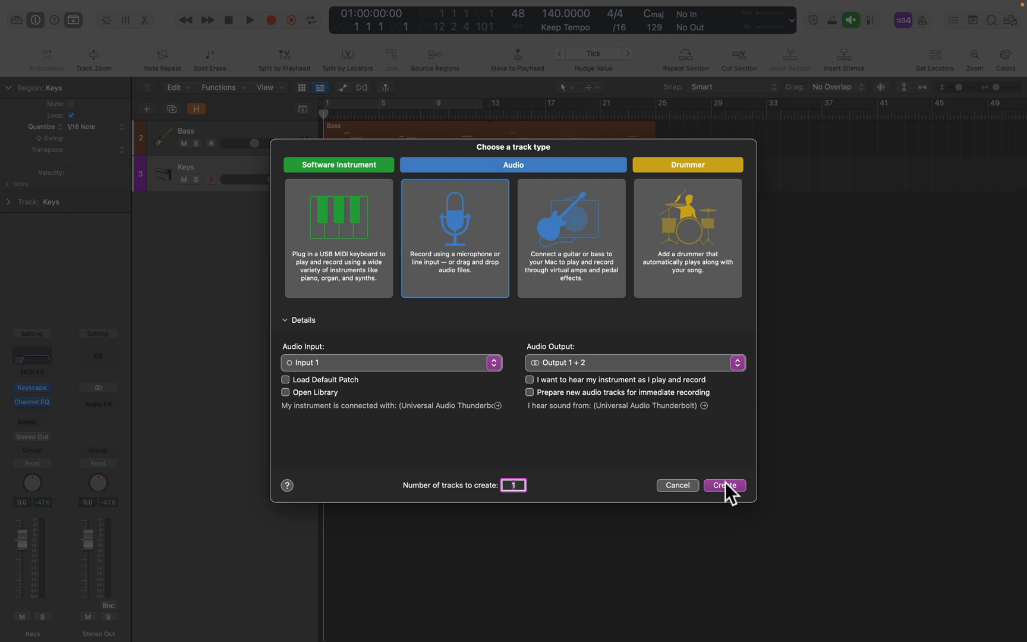
- Create one new Audio track from the Choose a track type dialog
click(722, 485)
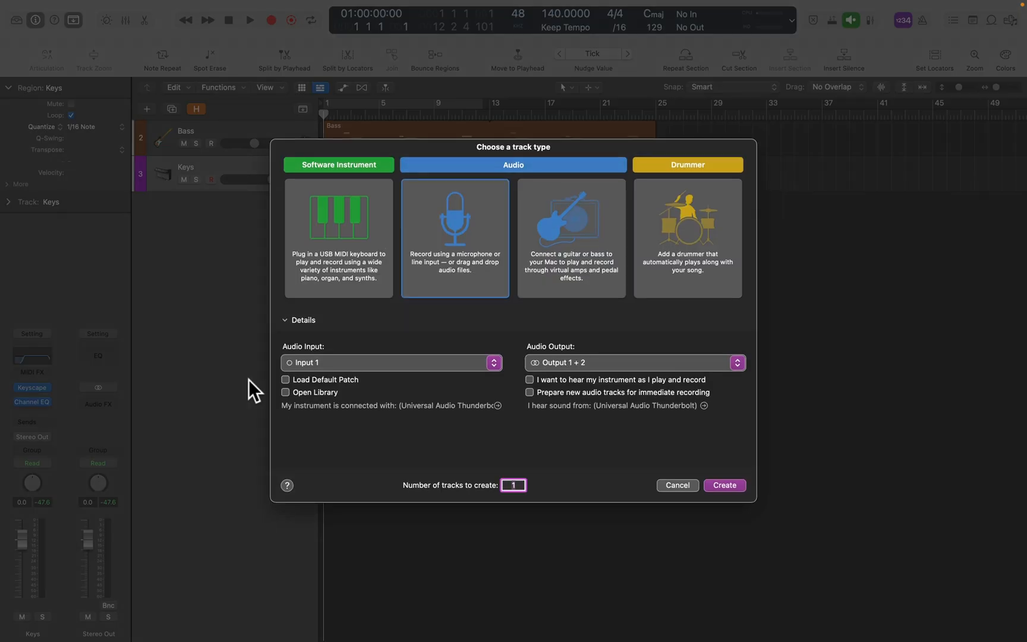
click(677, 485)
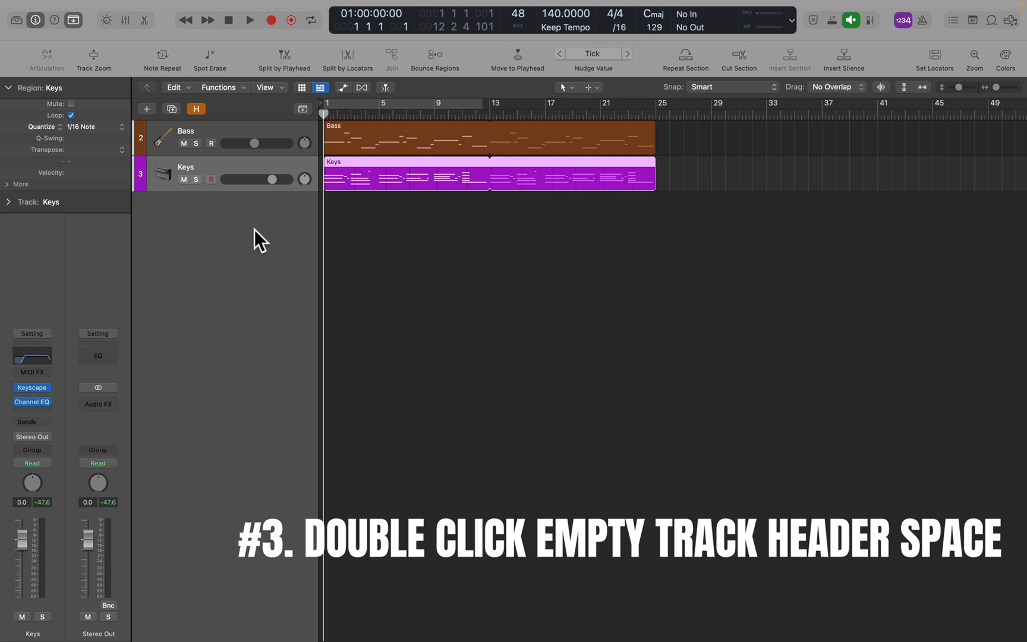
- Add another audio track below Keys by double-clicking the empty track header area
double_click(226, 235)
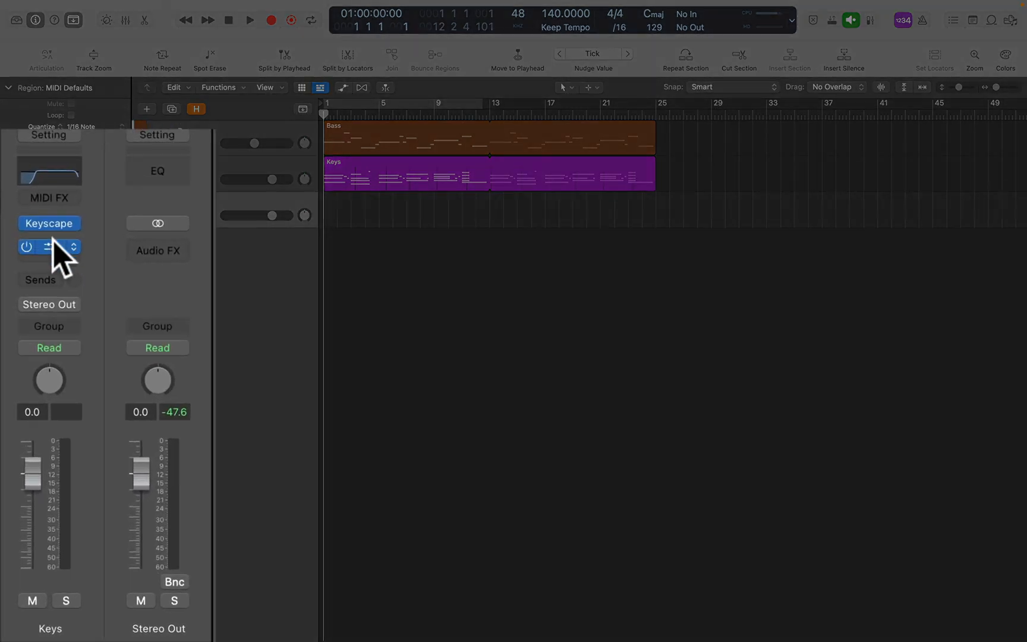
click(49, 248)
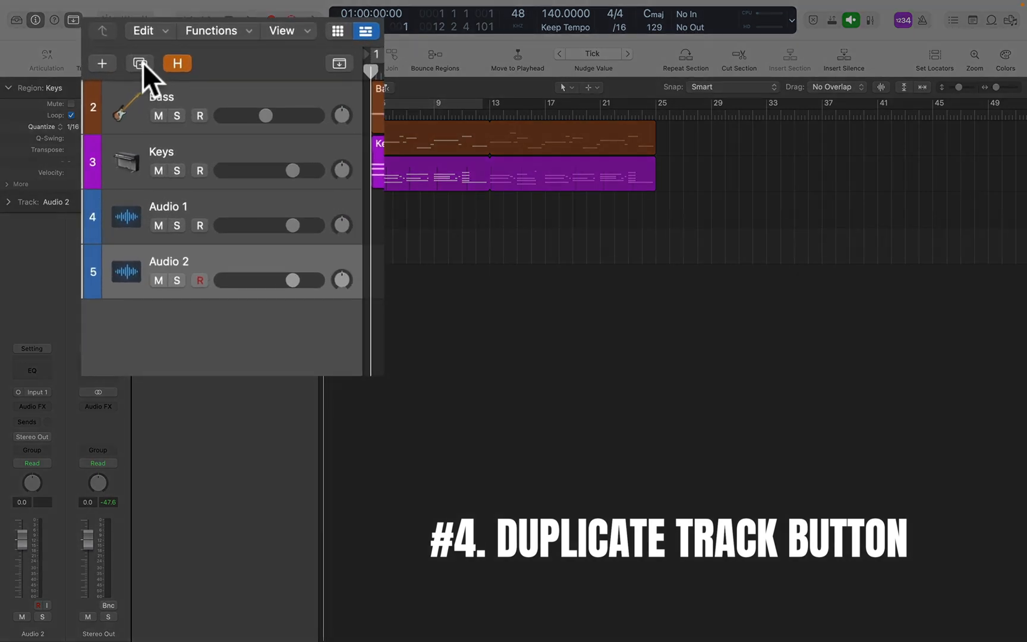
- Use the toolbar Duplicate Track button on the selected Audio 2 track
click(141, 63)
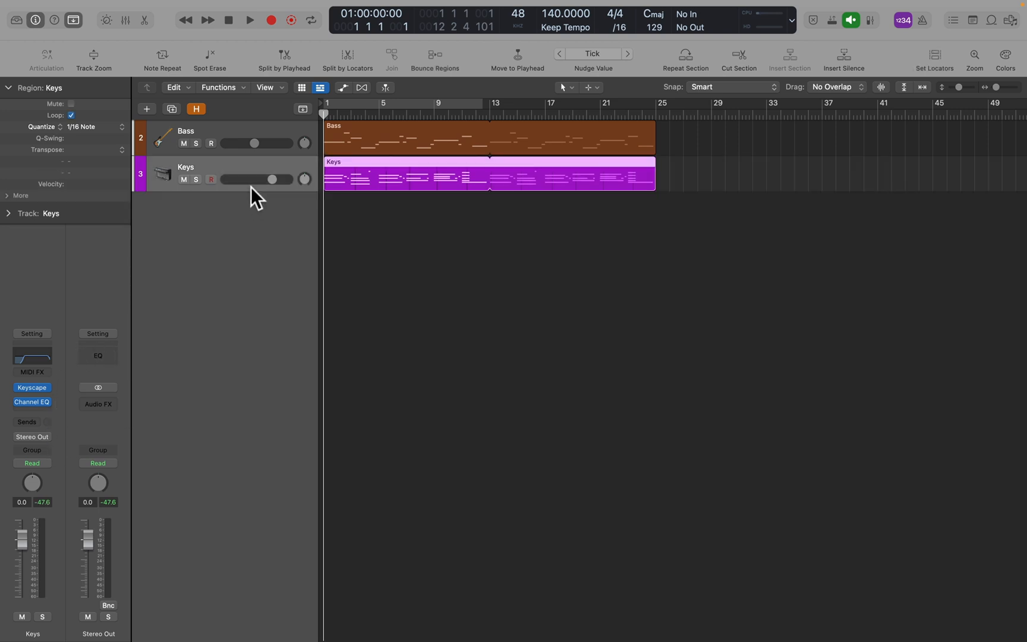
mouse_move(252, 177)
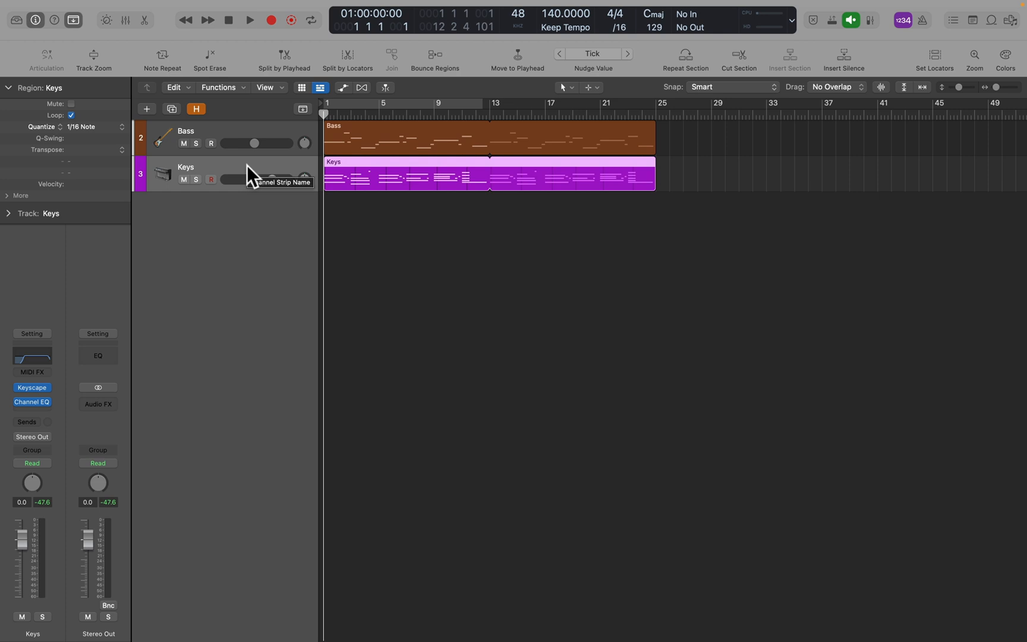
- Duplicate the Keys track with Cmd+D so a second Keys track appears below it
key(cmd+d)
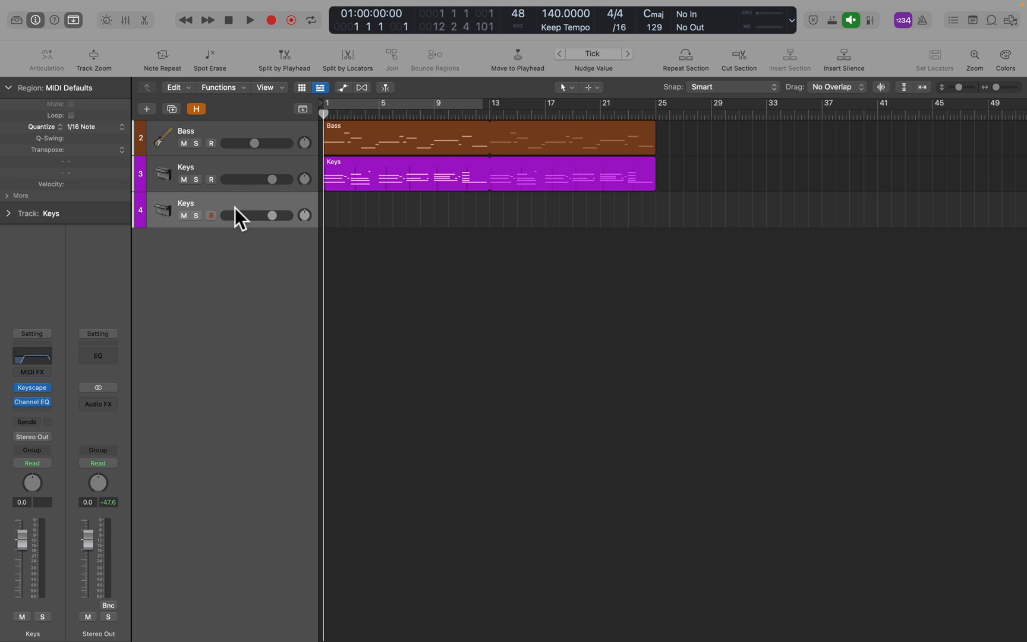
mouse_move(235, 208)
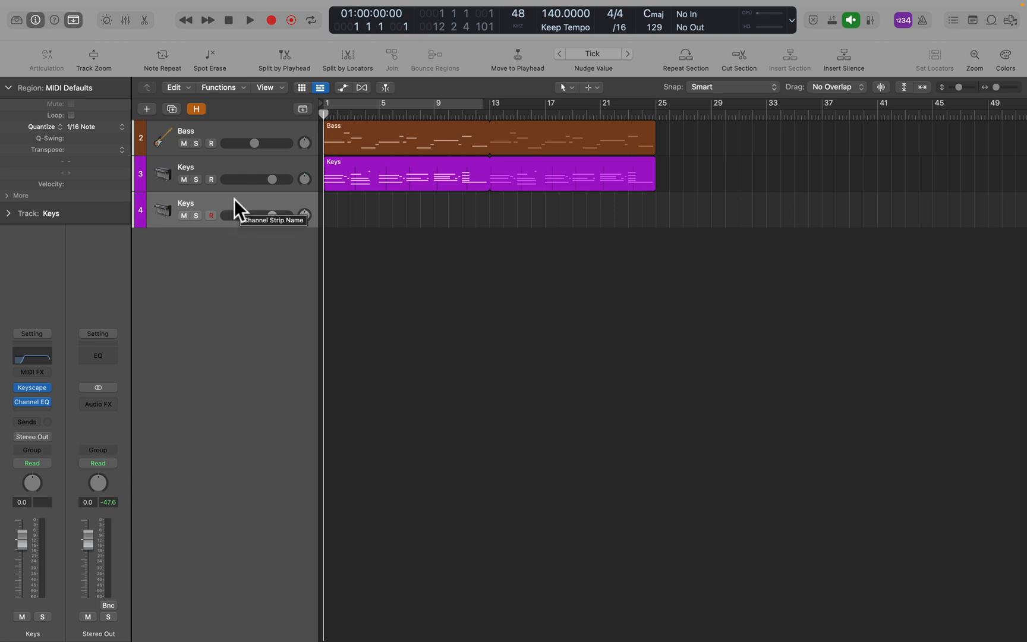